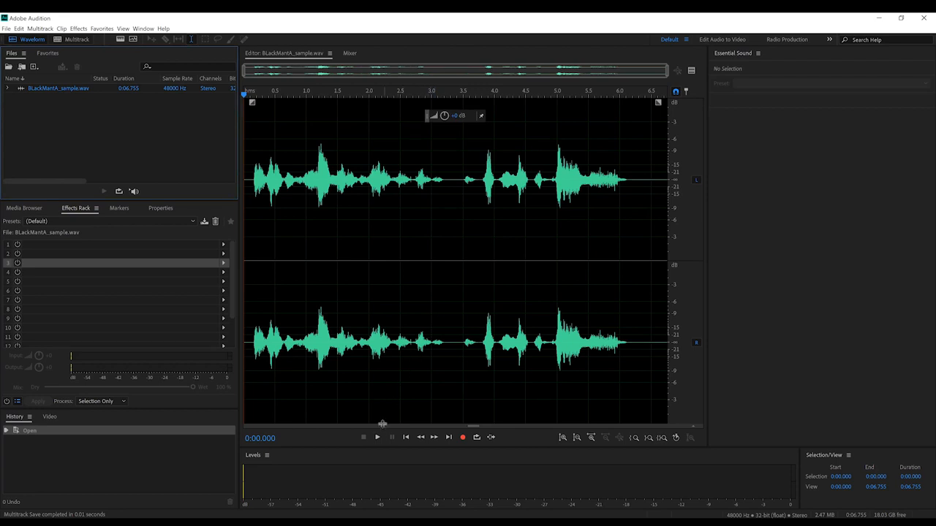
# Preview the helmet voice sample, then insert it into a new multitrack session named BM
pyautogui.click(377, 438)
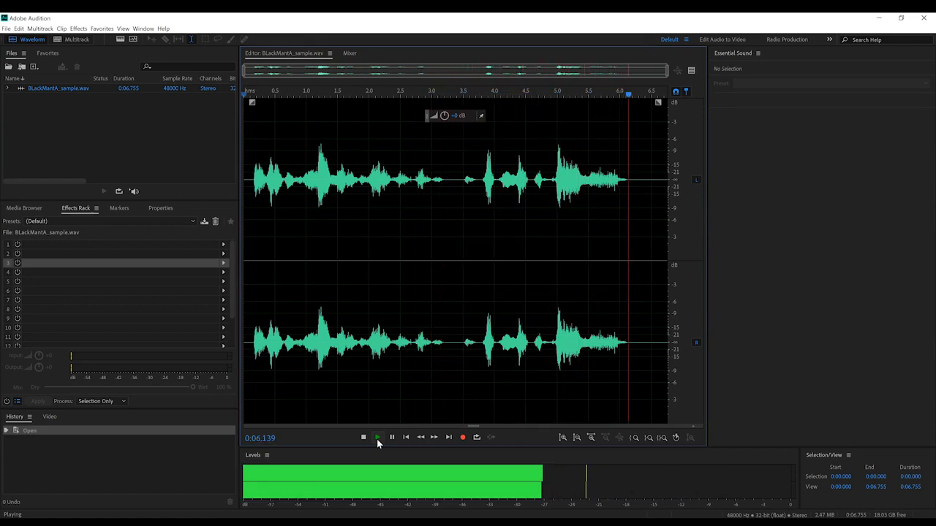
pyautogui.click(377, 437)
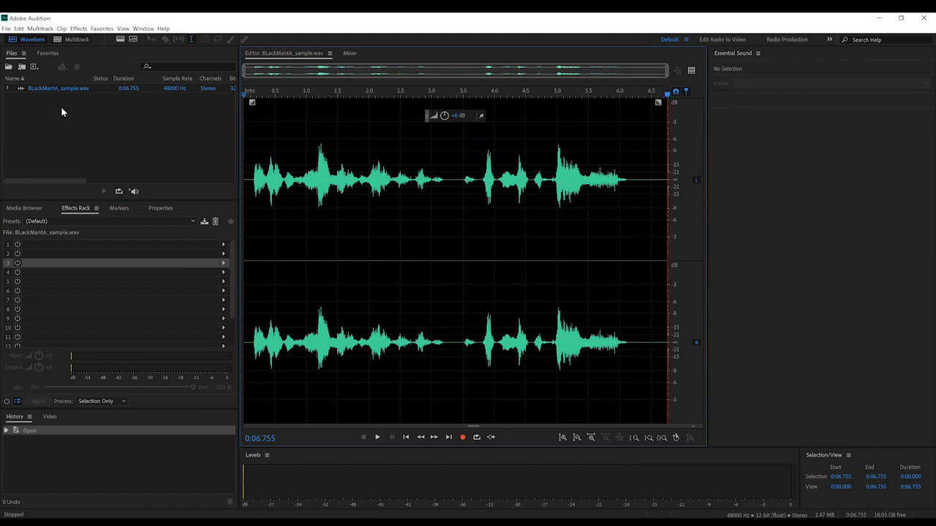
pyautogui.rightClick(59, 88)
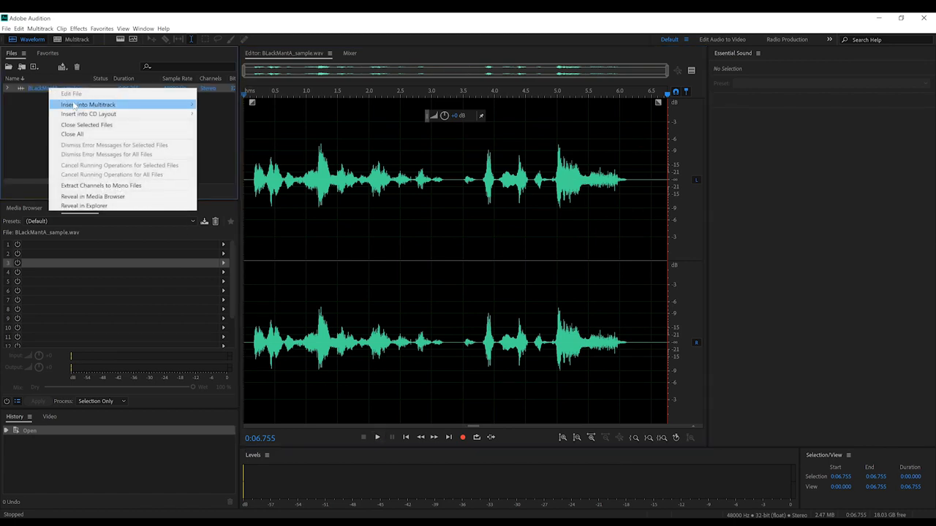
pyautogui.click(87, 104)
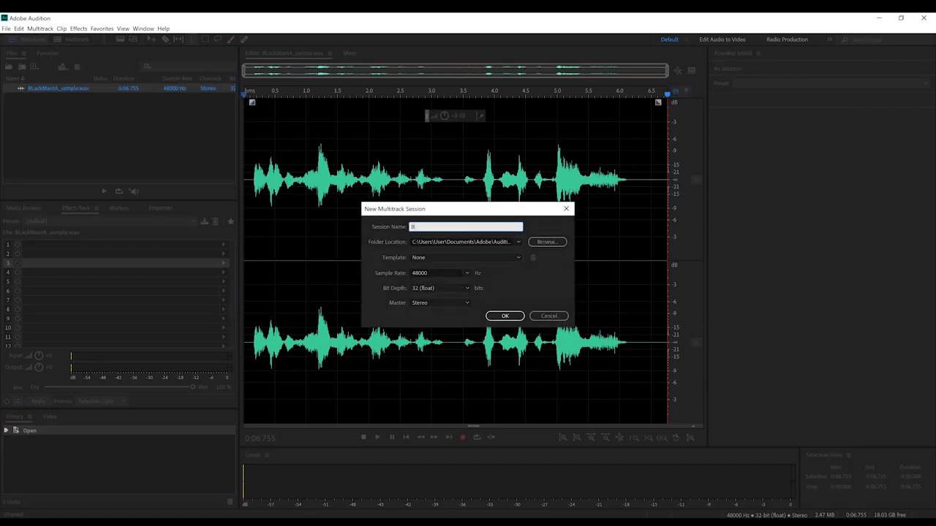
pyautogui.write('BM')
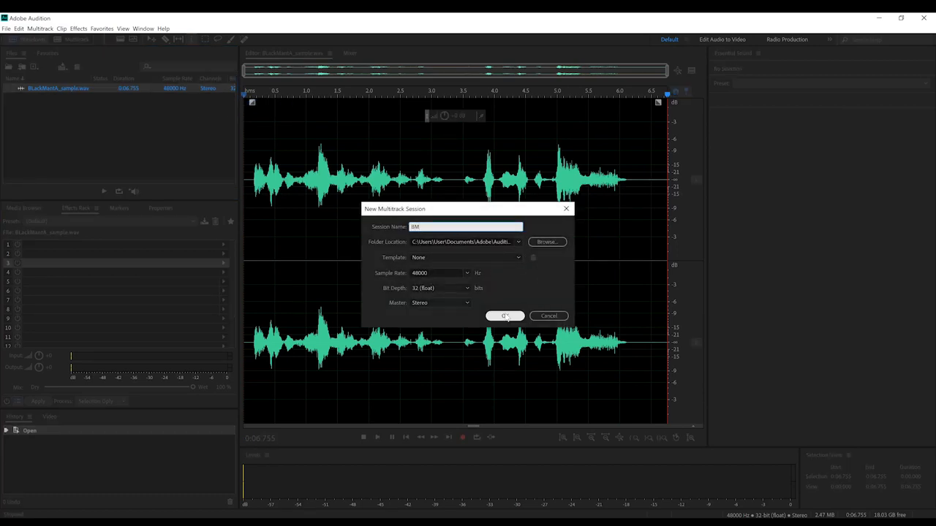
pyautogui.click(503, 316)
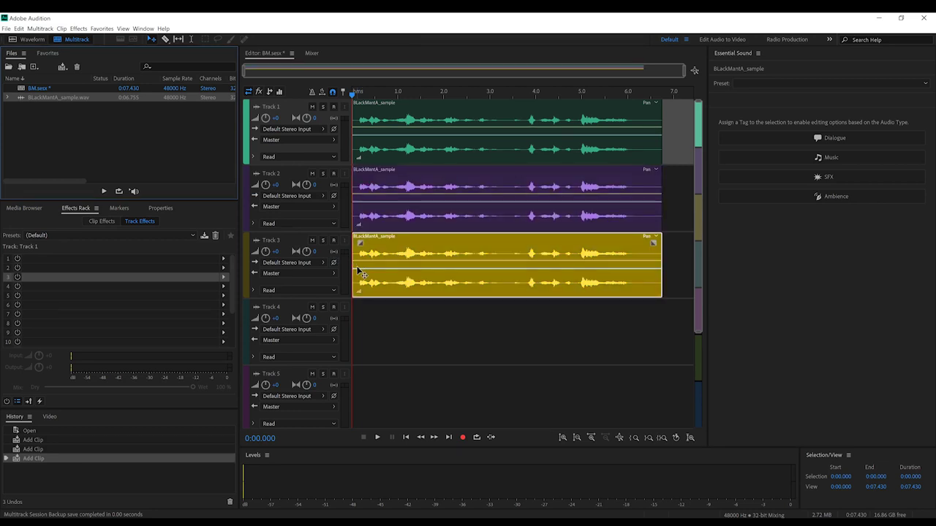
pyautogui.moveTo(425, 190)
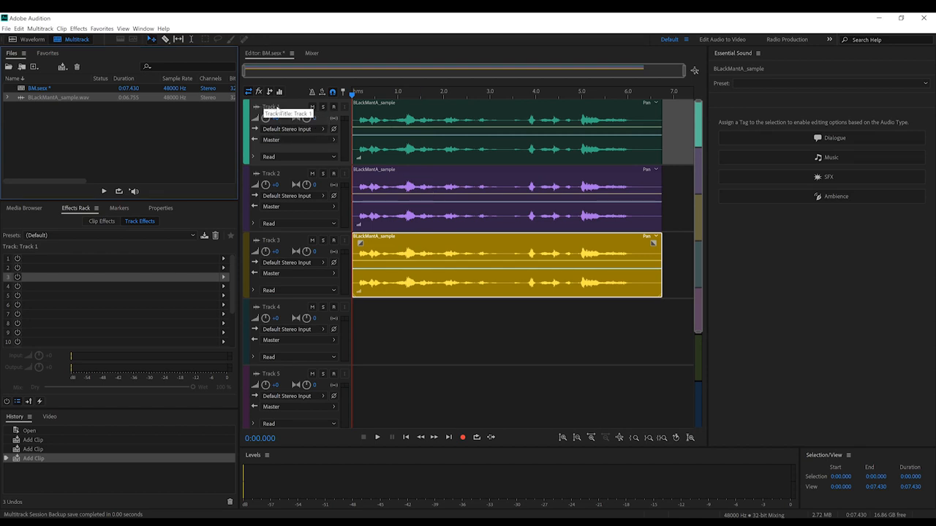
# Rename Track 1 to HERO and add a Special > Vocal Enhancer effect to it
pyautogui.doubleClick(279, 107)
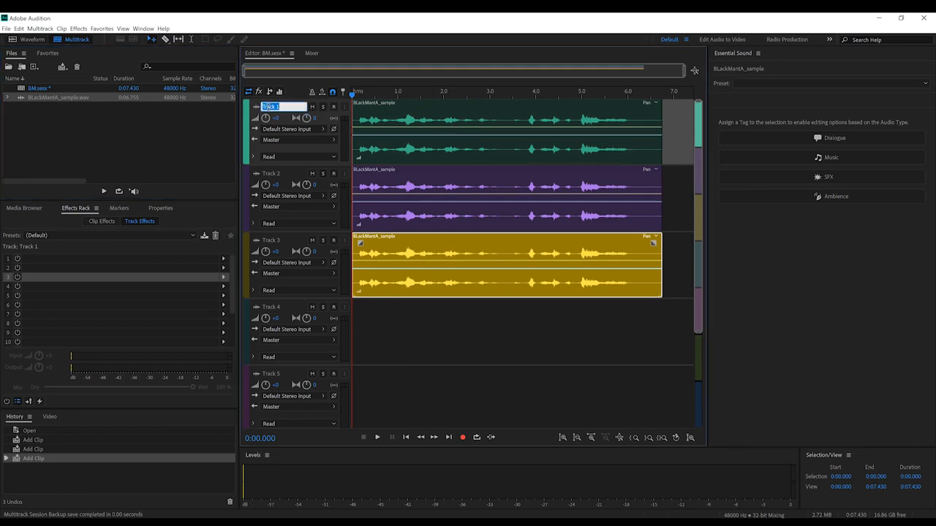
pyautogui.write('HERO')
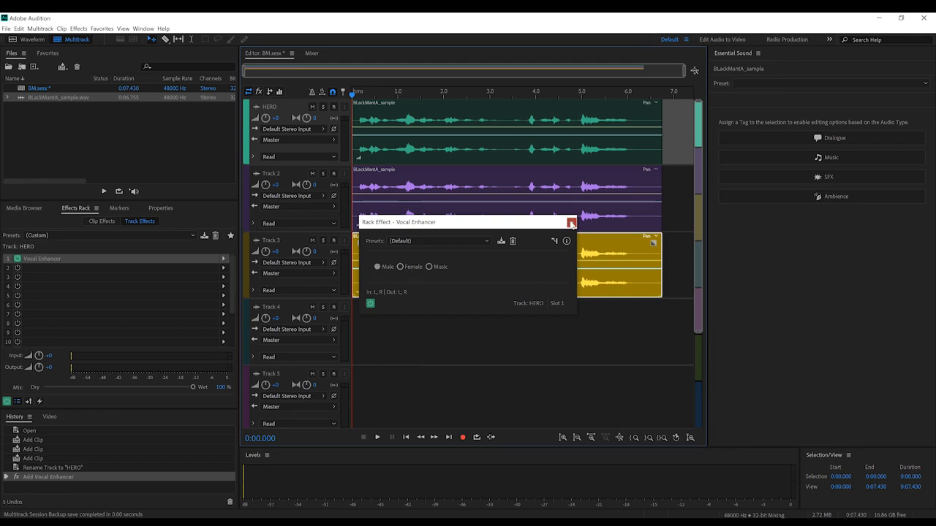
pyautogui.click(570, 222)
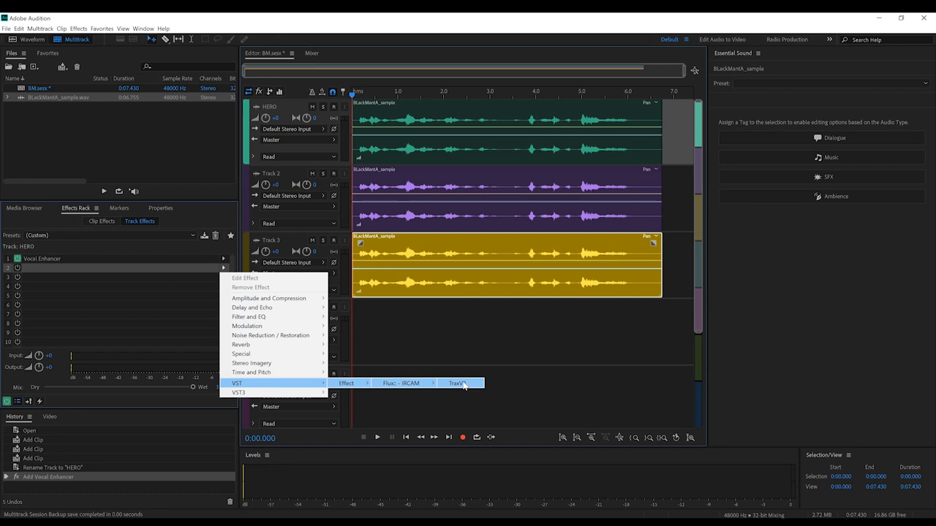
# Add the VST IRCAM Trax plugin as the second effect on the HERO track
pyautogui.click(461, 383)
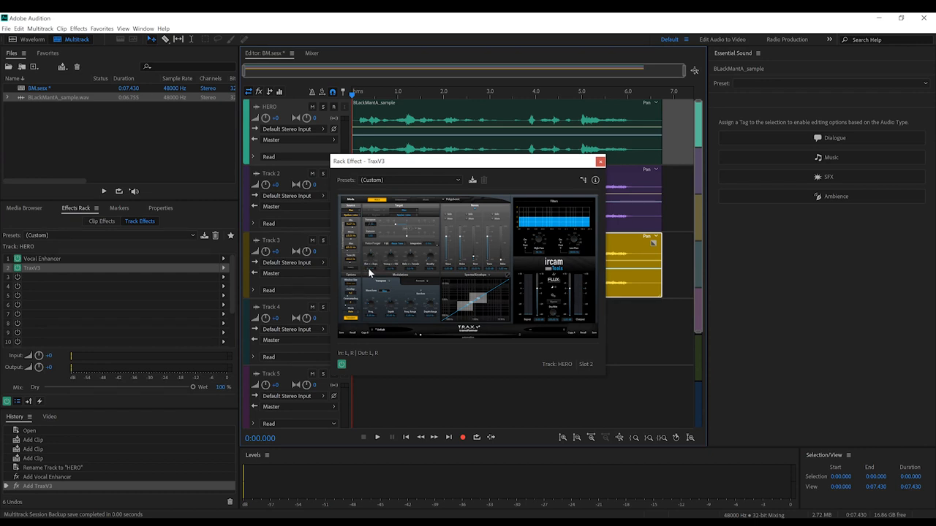
pyautogui.moveTo(391, 274)
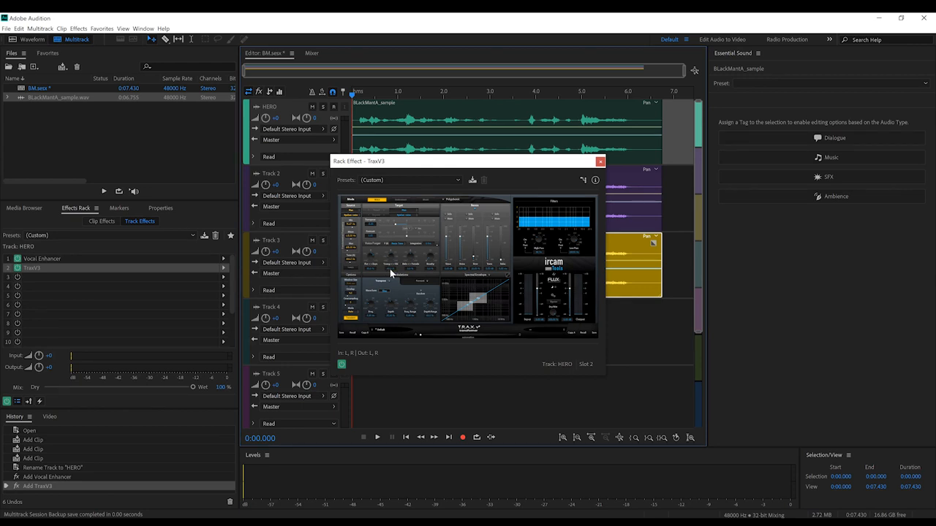
pyautogui.moveTo(576, 193)
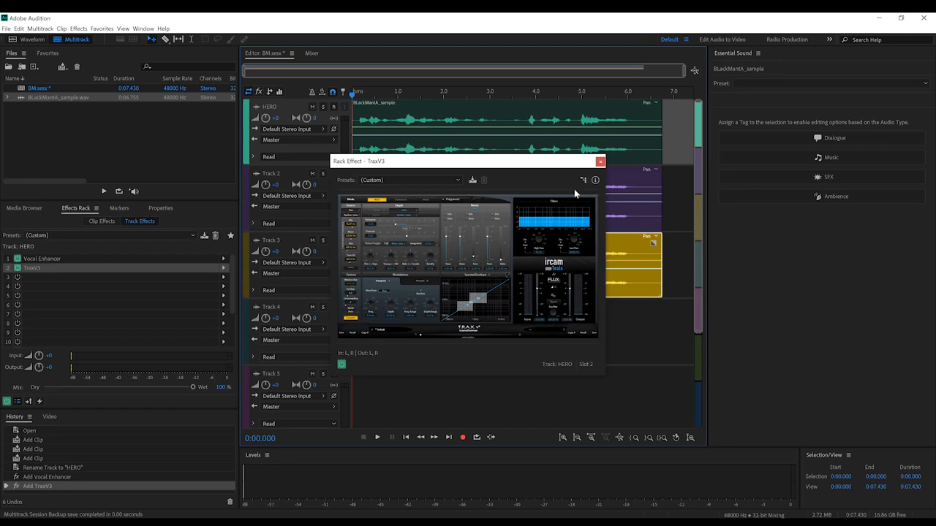
# Close the Trax window, solo the HERO track and play it back alone
pyautogui.click(599, 161)
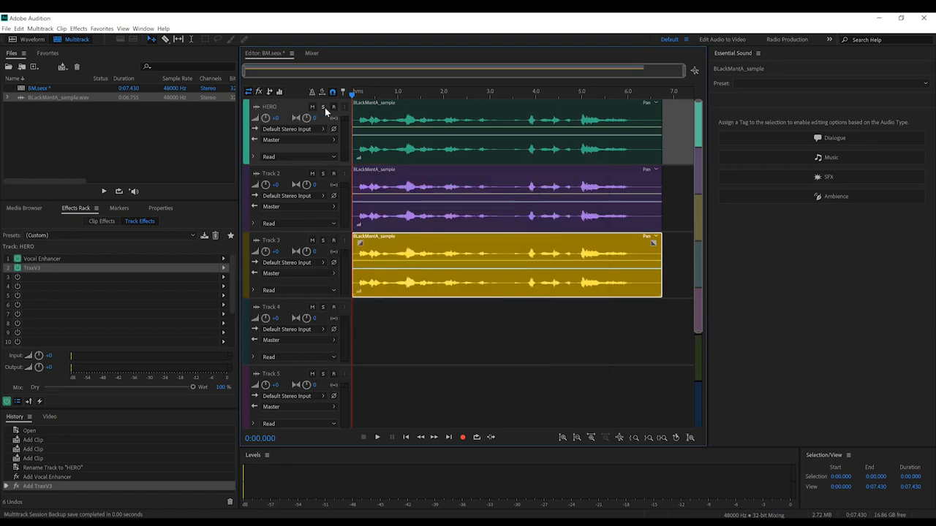
pyautogui.click(321, 108)
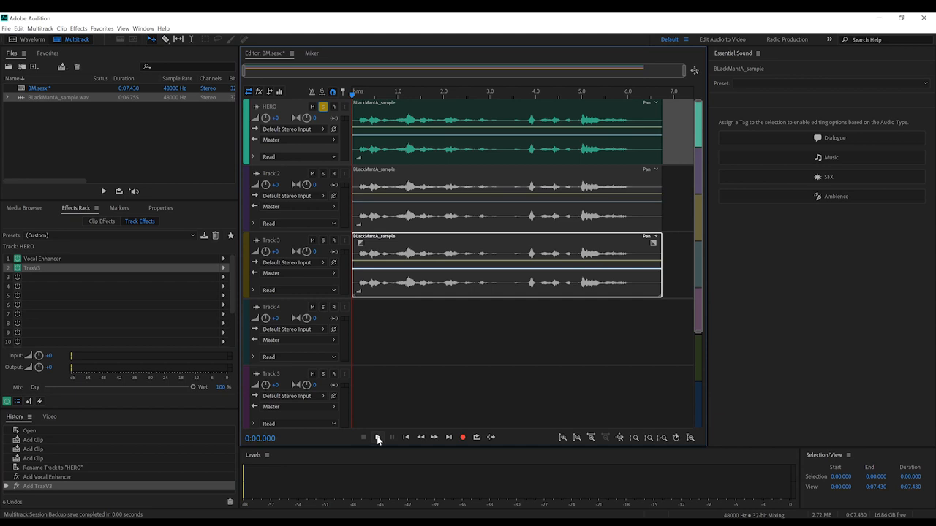
pyautogui.click(375, 437)
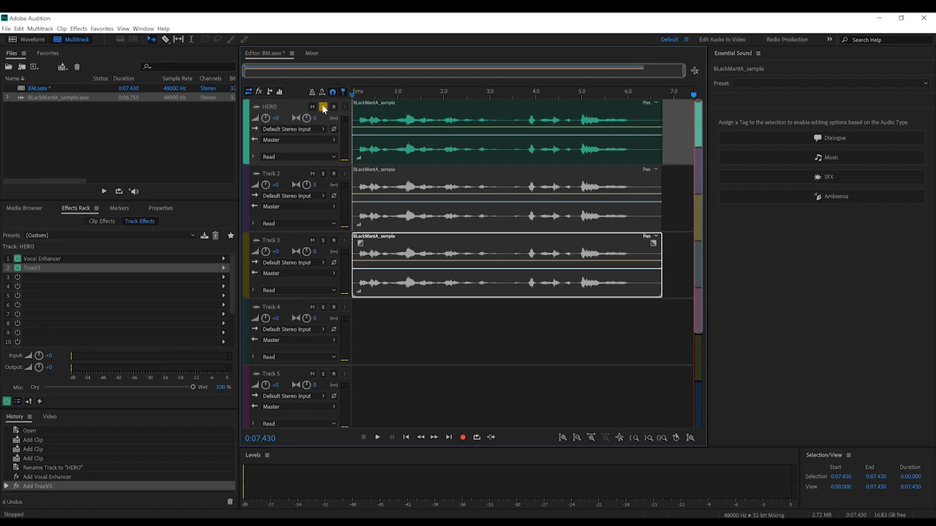
# Solo Track 2, rename it LOWFI and add a Modulation > Flanger with a preset
pyautogui.click(278, 174)
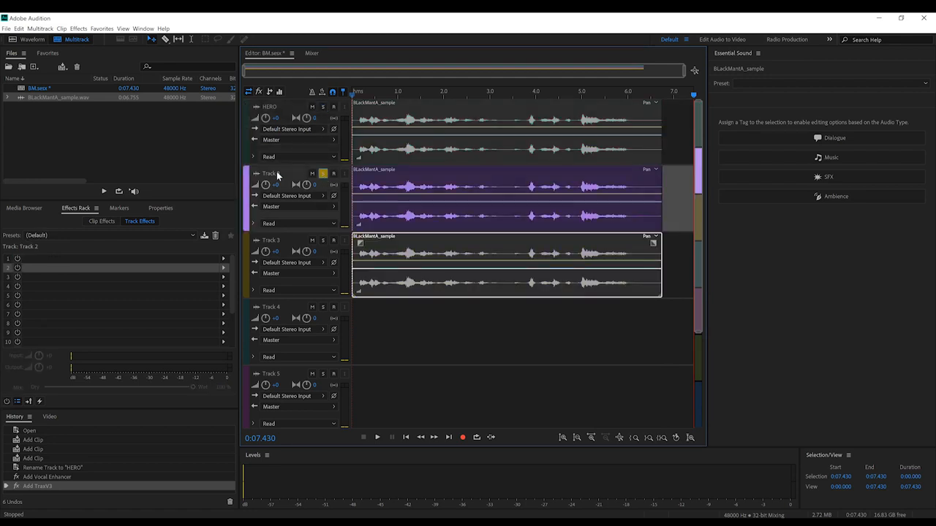
pyautogui.doubleClick(275, 173)
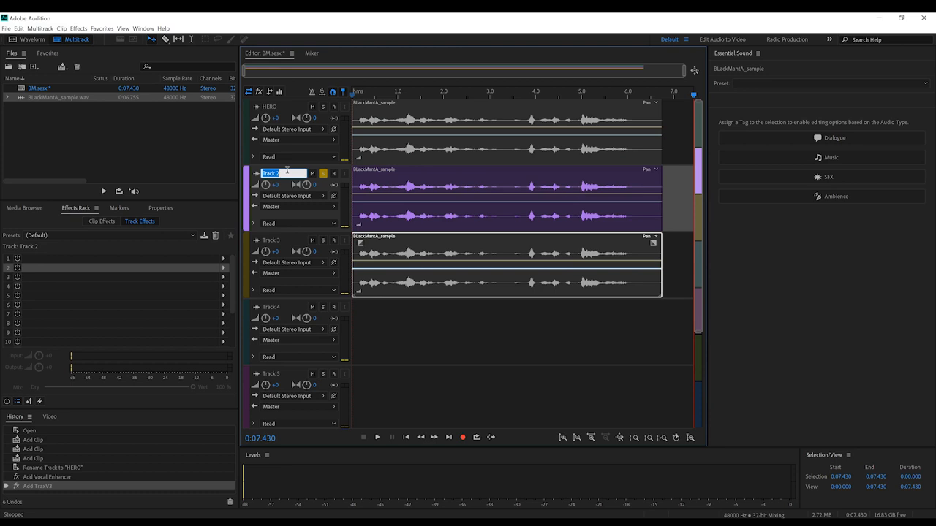
pyautogui.write('LOWFI')
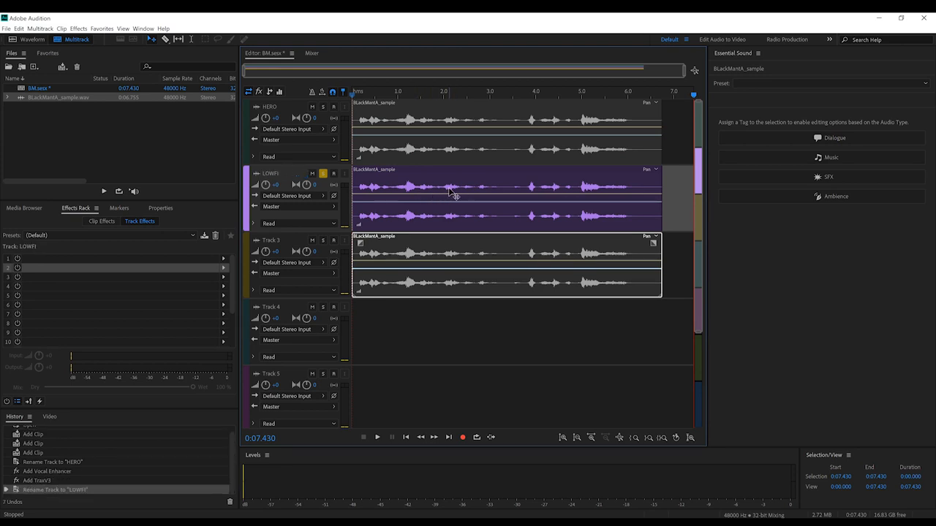
pyautogui.moveTo(237, 245)
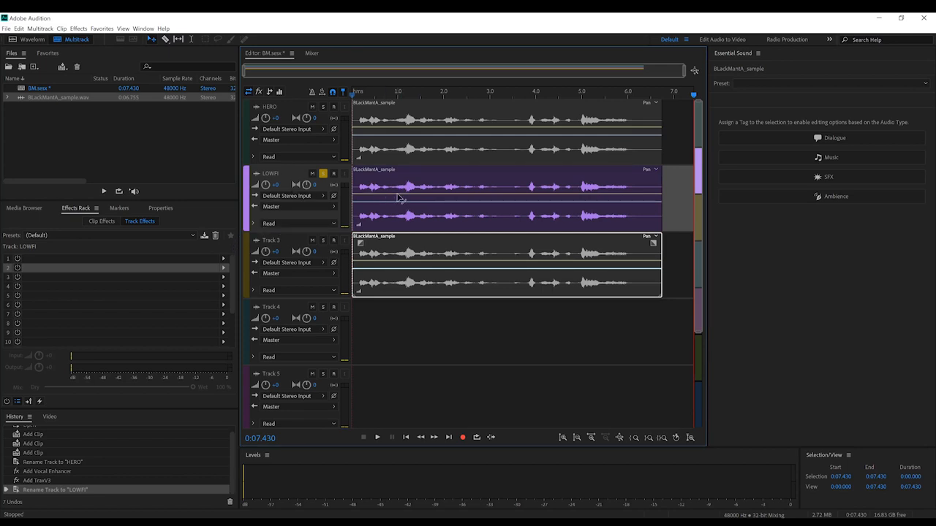
pyautogui.moveTo(336, 219)
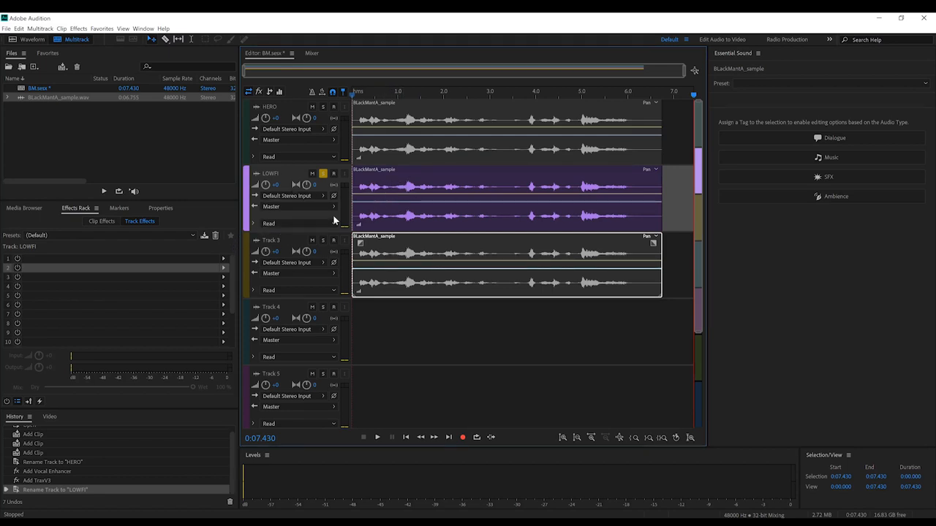
pyautogui.click(225, 258)
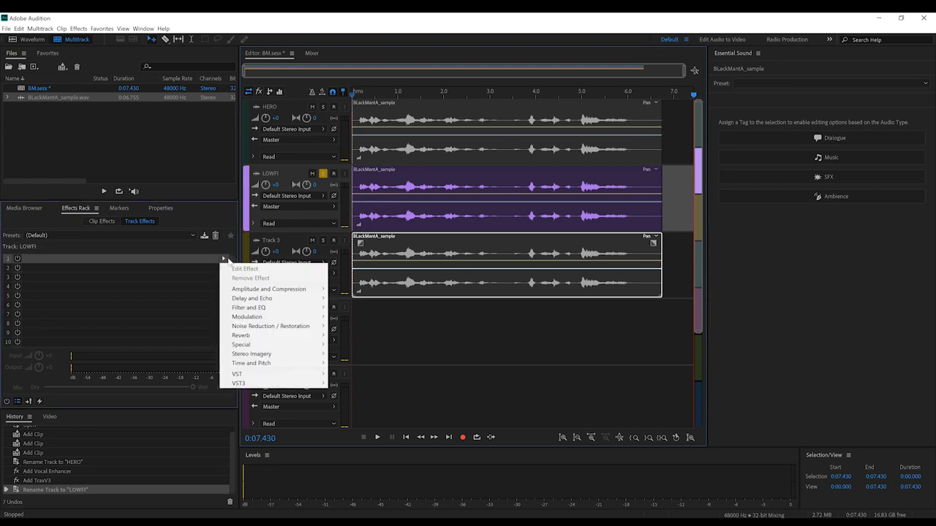
pyautogui.moveTo(263, 315)
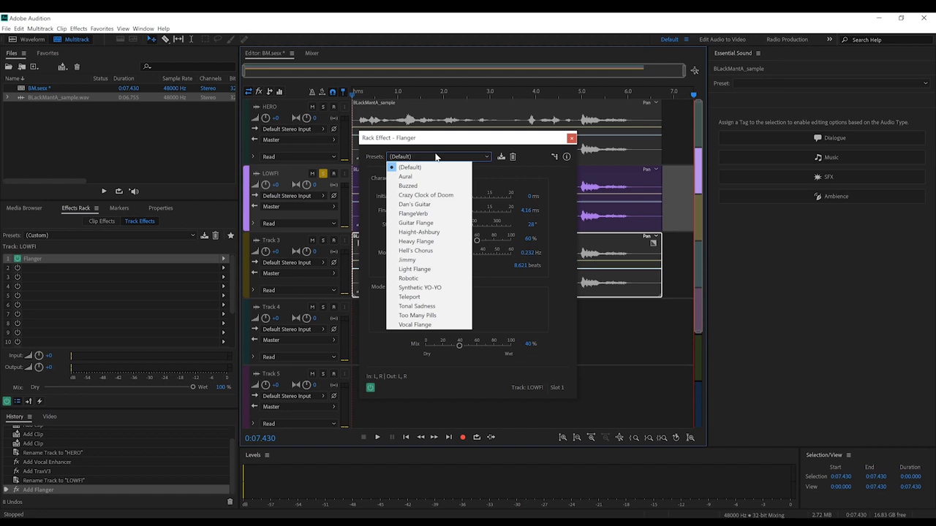
pyautogui.click(408, 278)
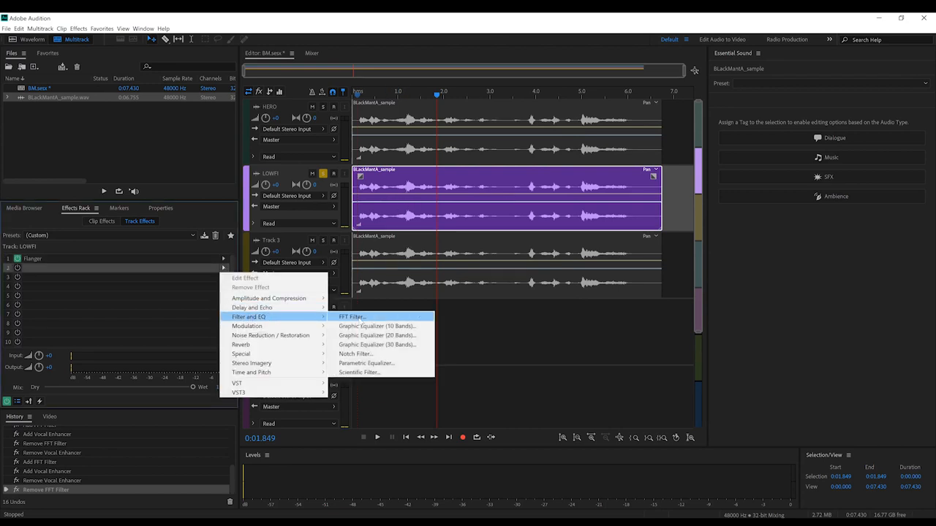
# Add an FFT Filter to LOWFI boosting a narrow low-frequency band with a shaped falloff
pyautogui.click(348, 316)
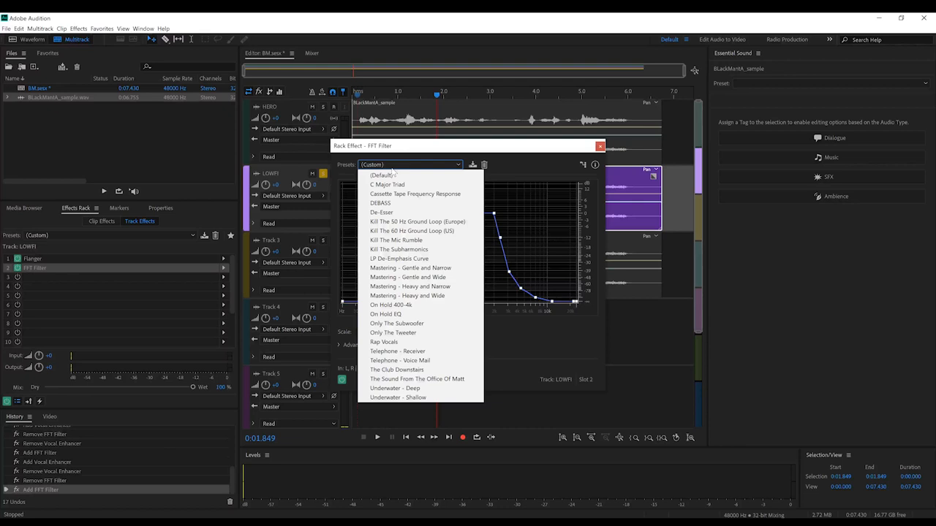
pyautogui.click(382, 176)
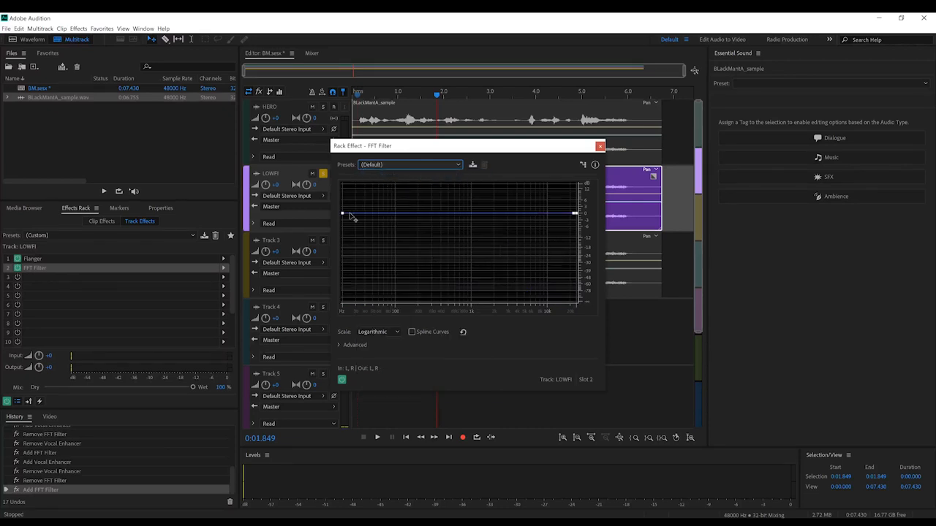
pyautogui.click(351, 213)
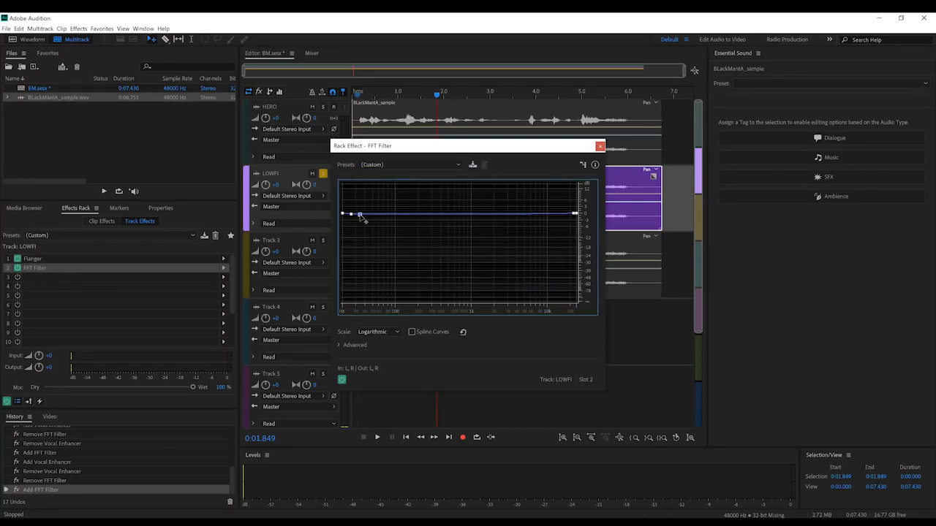
pyautogui.moveTo(360, 214); pyautogui.dragTo(358, 187)
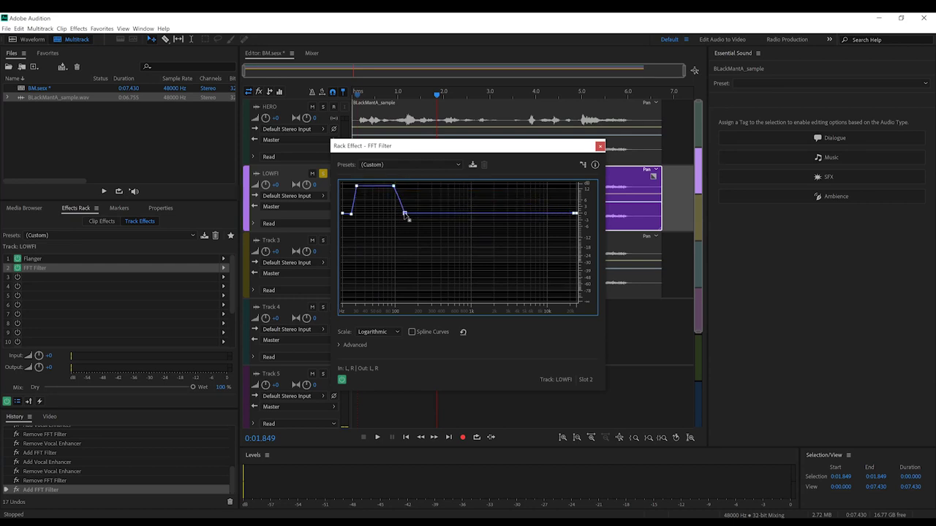
pyautogui.moveTo(395, 213); pyautogui.dragTo(403, 213)
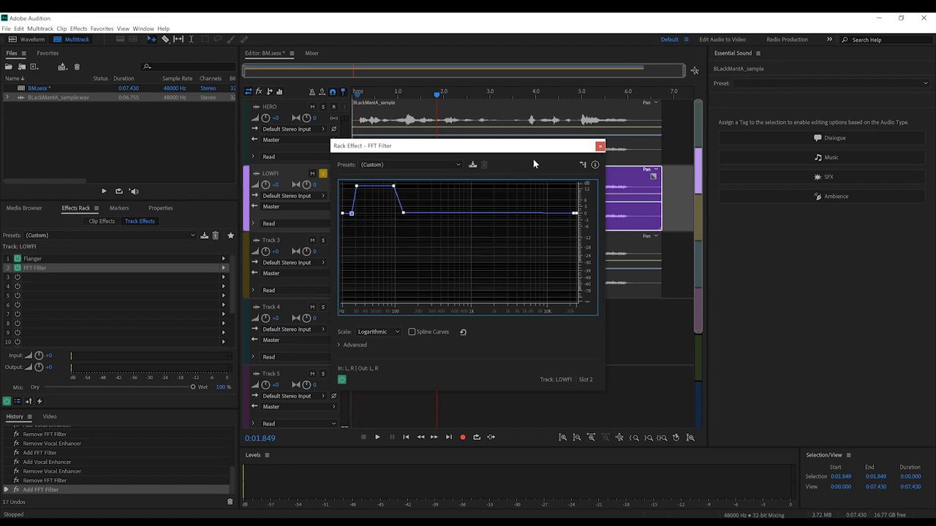
pyautogui.click(599, 147)
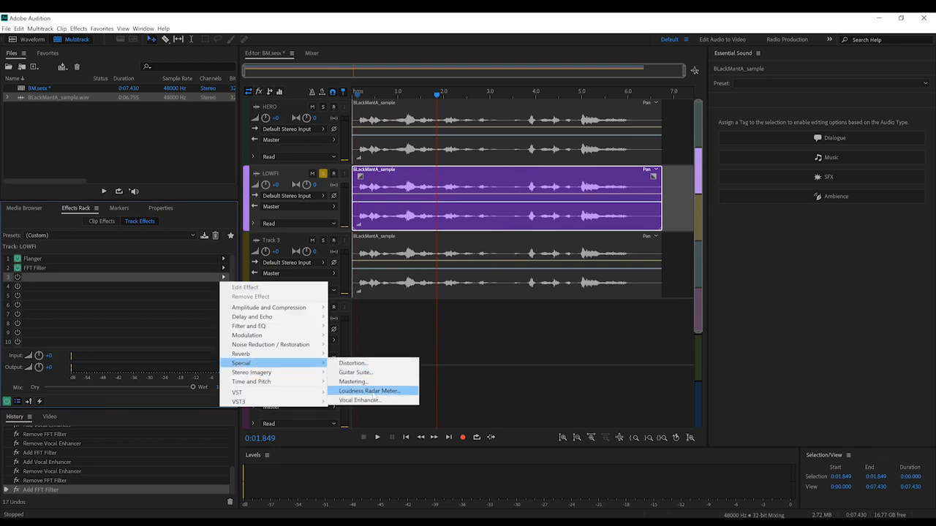
# Set the Vocal Enhancer voice mode on LOWFI and play the session back to hear it
pyautogui.click(360, 401)
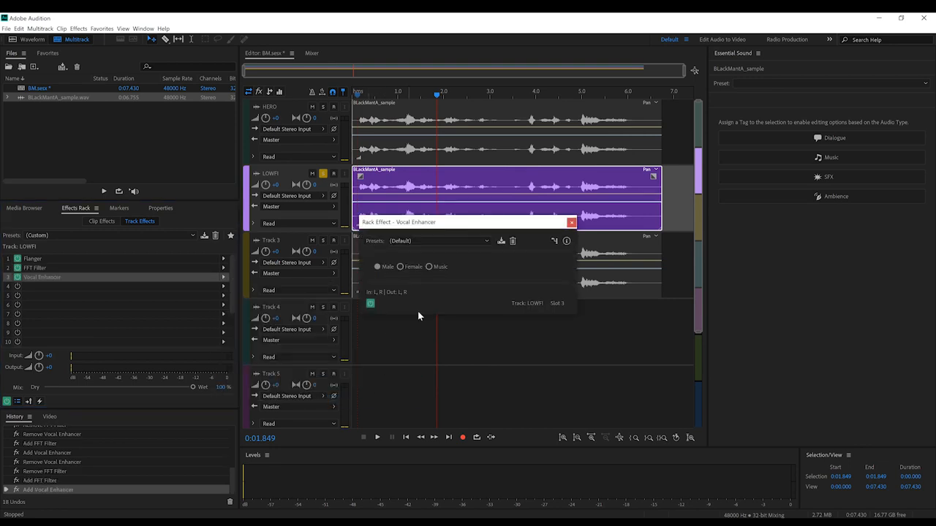
pyautogui.click(570, 222)
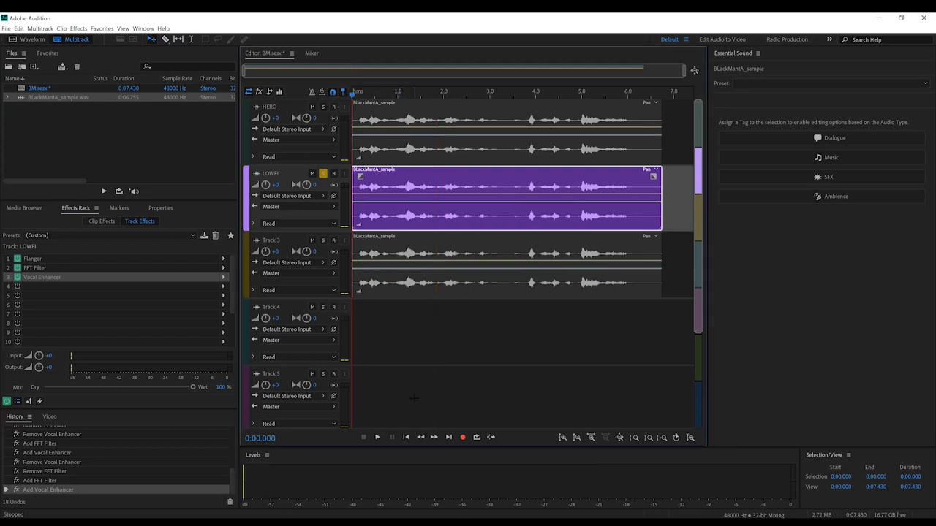
pyautogui.click(392, 437)
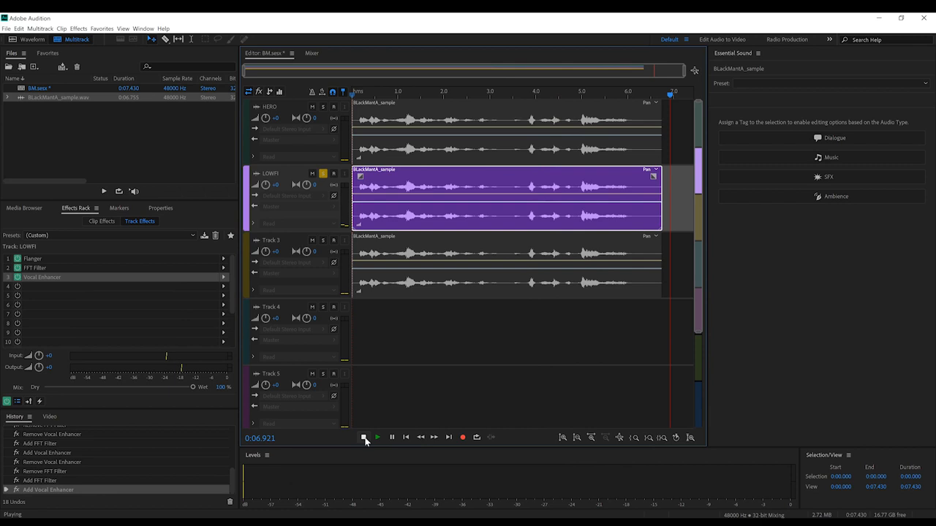
pyautogui.click(362, 437)
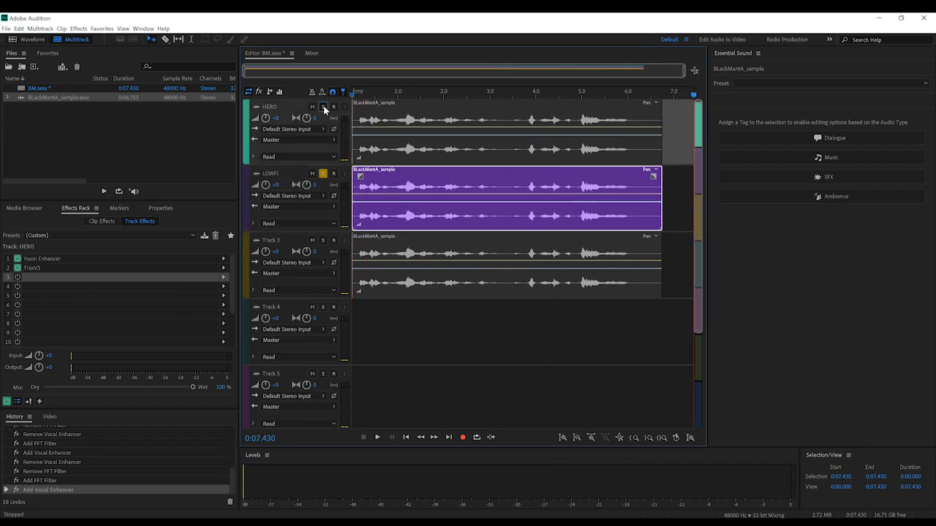
pyautogui.click(377, 437)
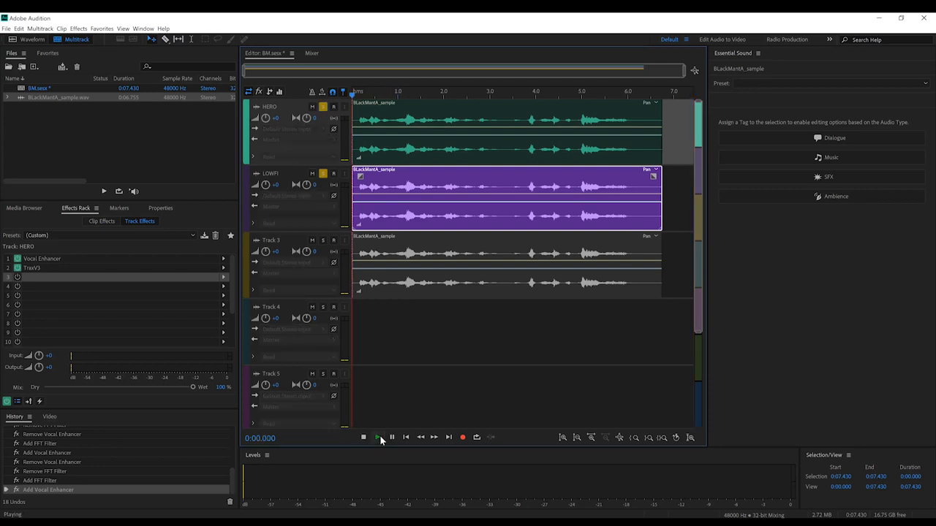
pyautogui.click(376, 439)
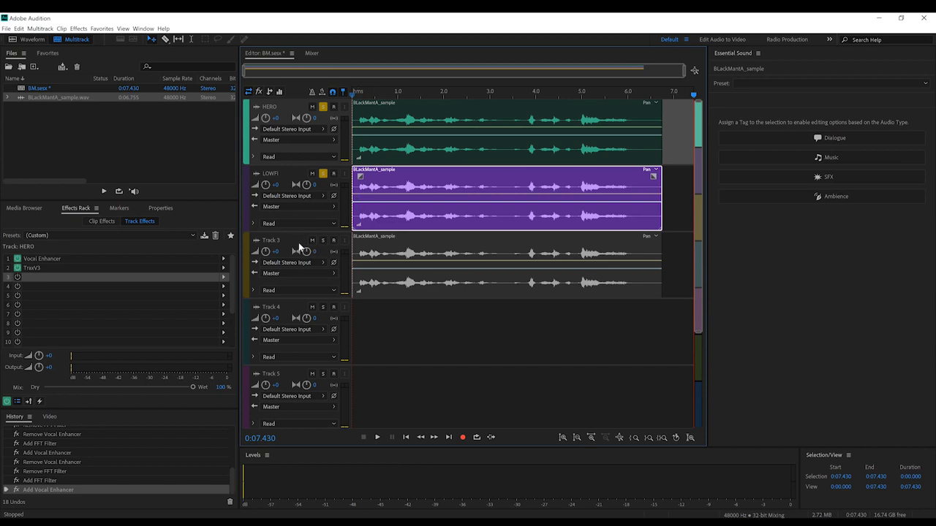
# Rename Track 3 to FX and add a Flanger with a preset and one edited parameter
pyautogui.doubleClick(272, 240)
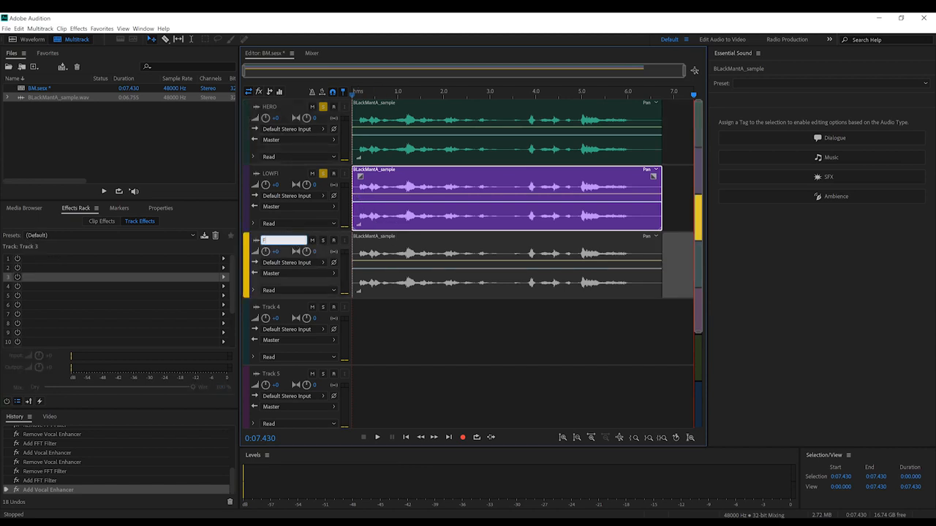
pyautogui.write('FX')
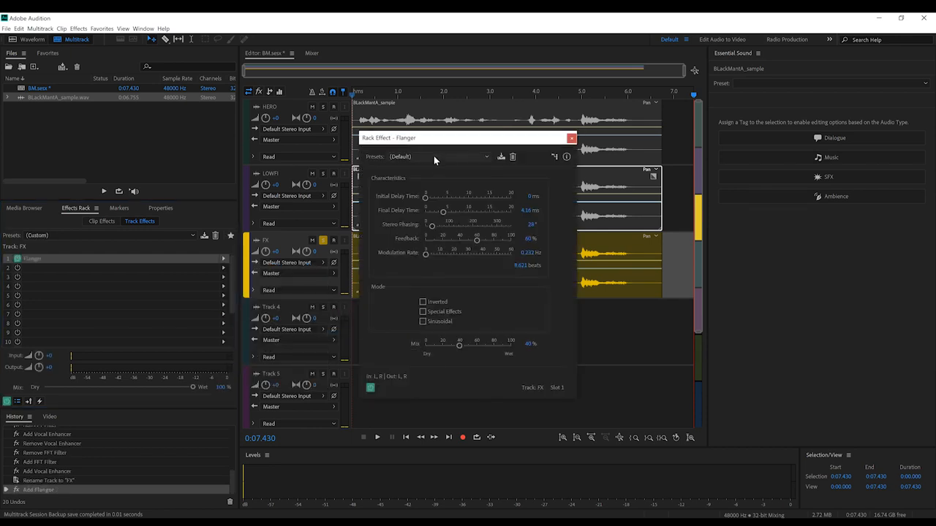
pyautogui.click(439, 157)
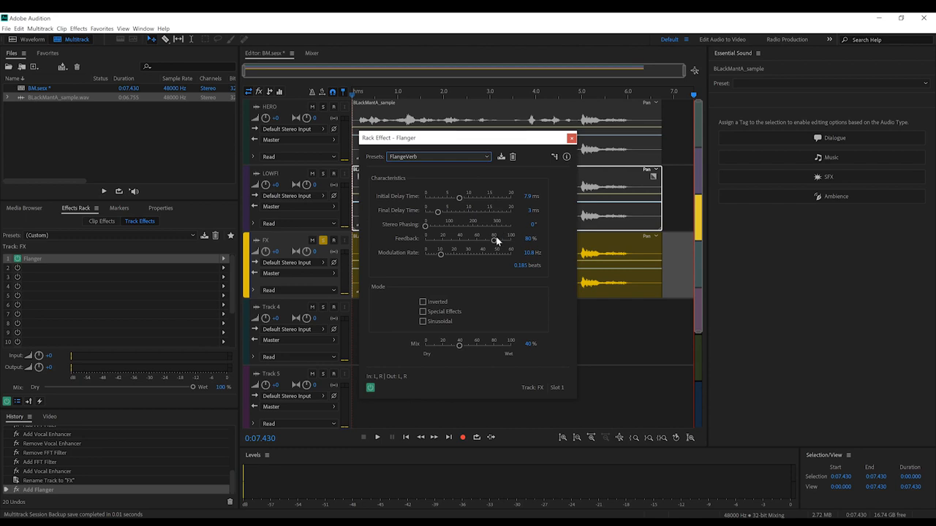
pyautogui.doubleClick(529, 239)
pyautogui.write('50')
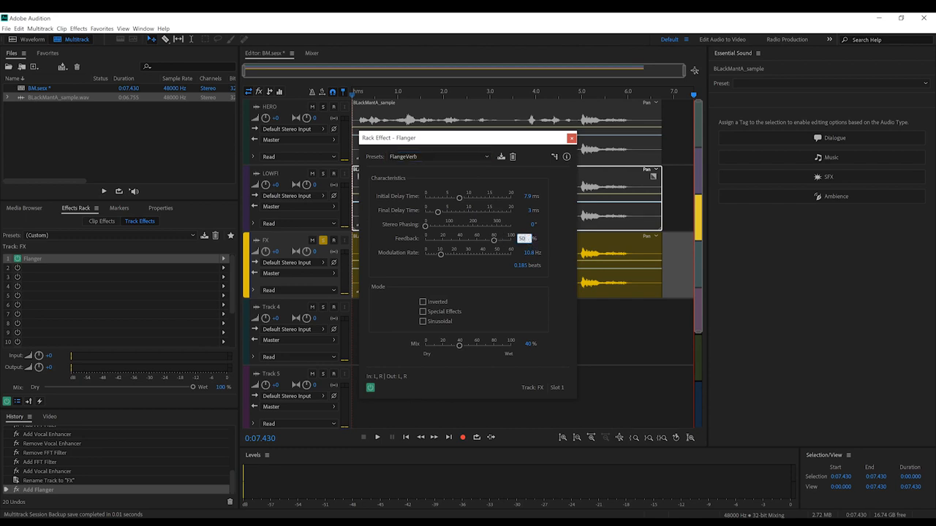
pyautogui.click(570, 137)
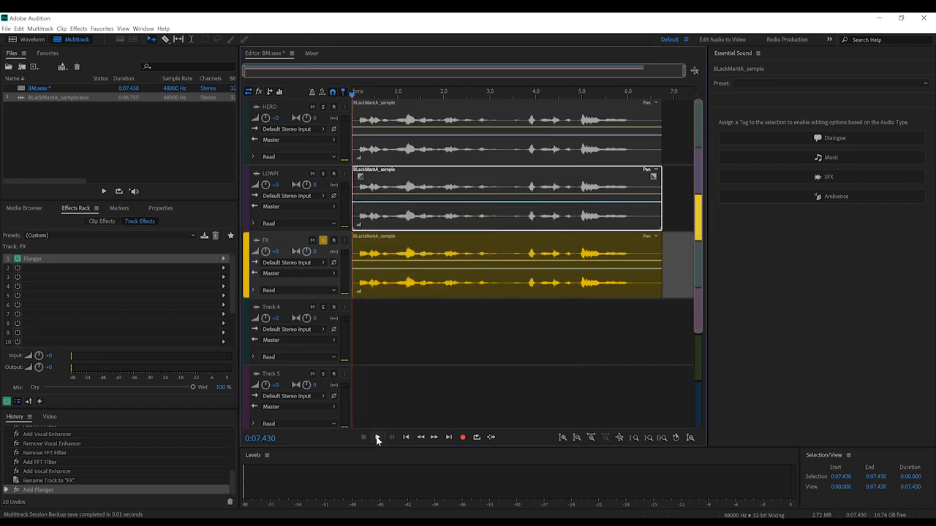
pyautogui.click(377, 437)
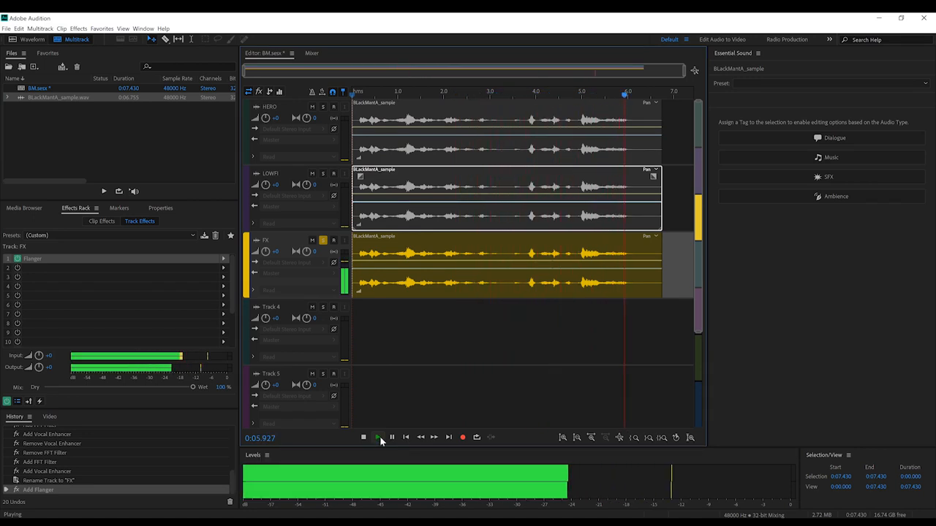
pyautogui.click(363, 437)
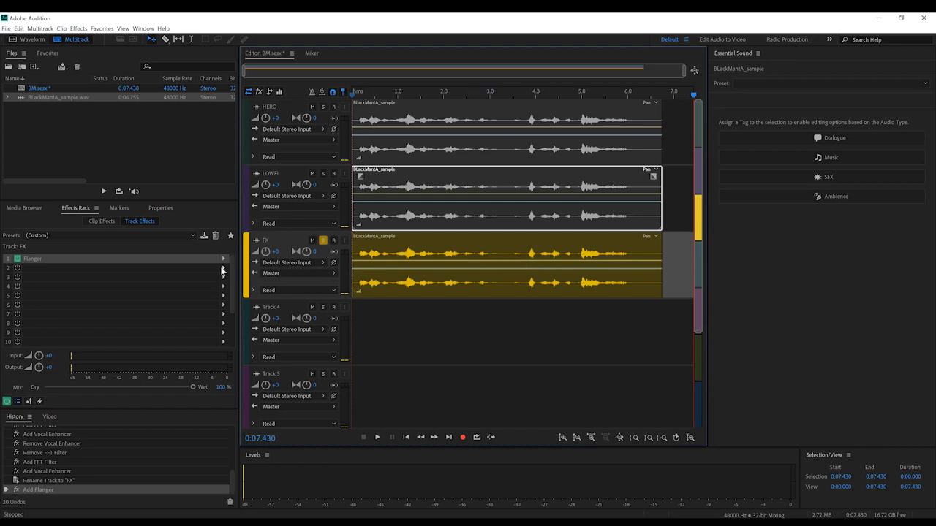
# Add a Time and Pitch > Pitch Shifter to FX set to -2 semitones
pyautogui.click(224, 269)
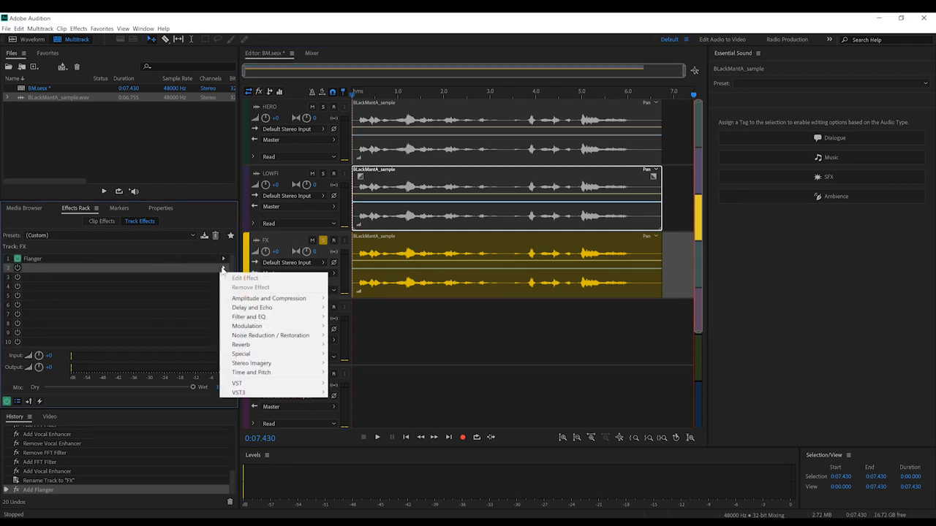
pyautogui.moveTo(251, 373)
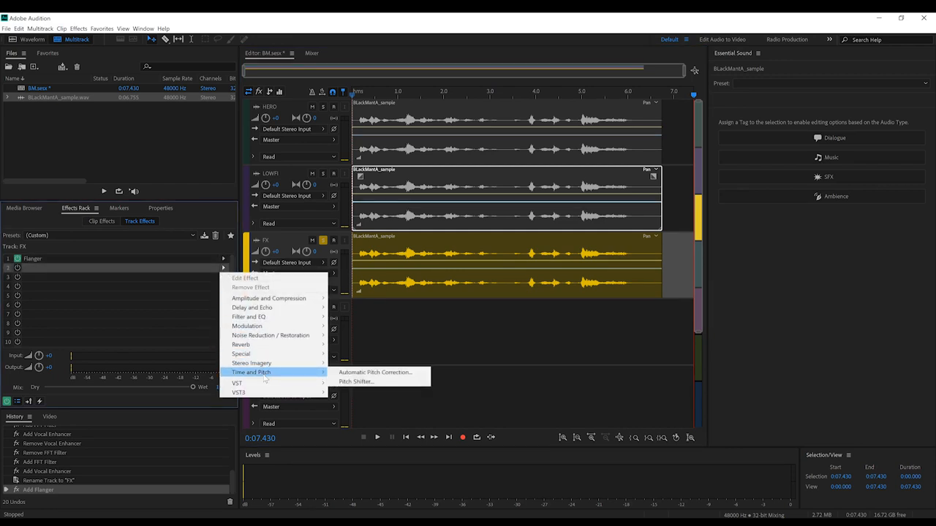
pyautogui.moveTo(355, 382)
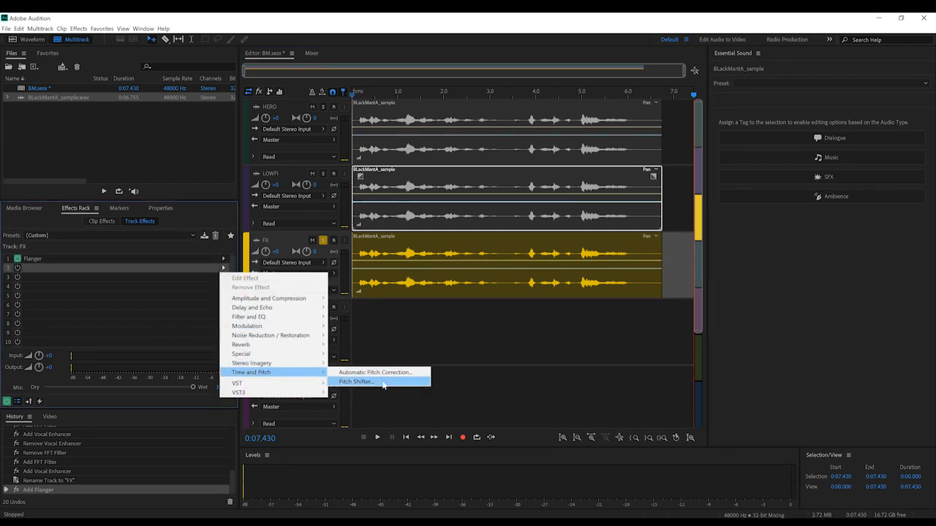
pyautogui.click(357, 382)
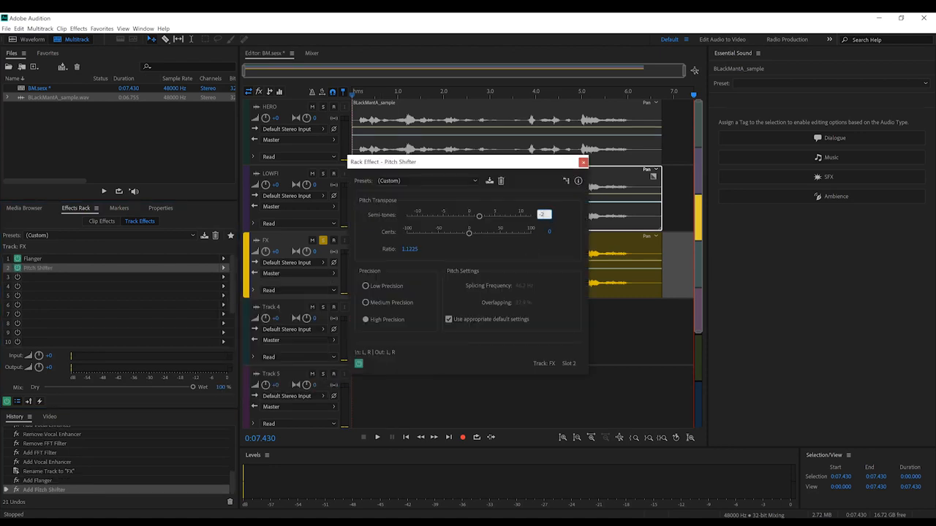
pyautogui.moveTo(480, 215); pyautogui.dragTo(460, 215)
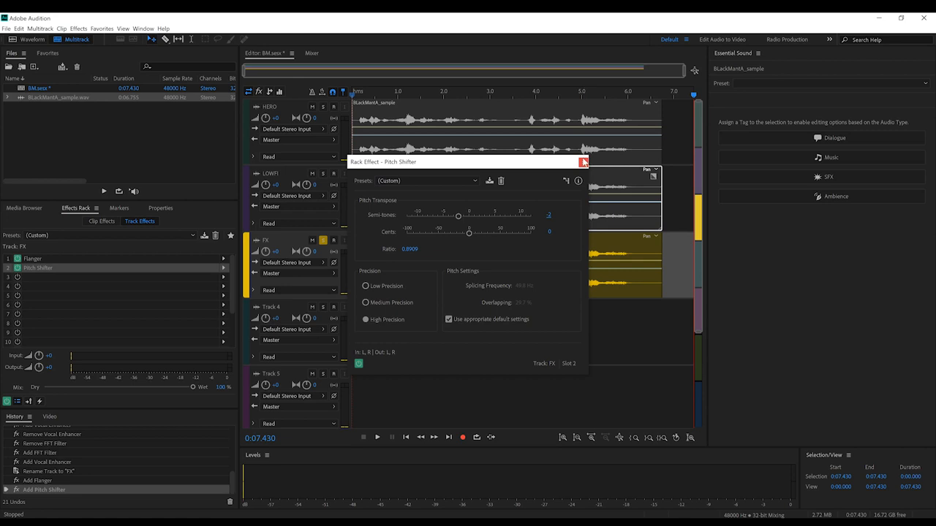
pyautogui.moveTo(583, 160)
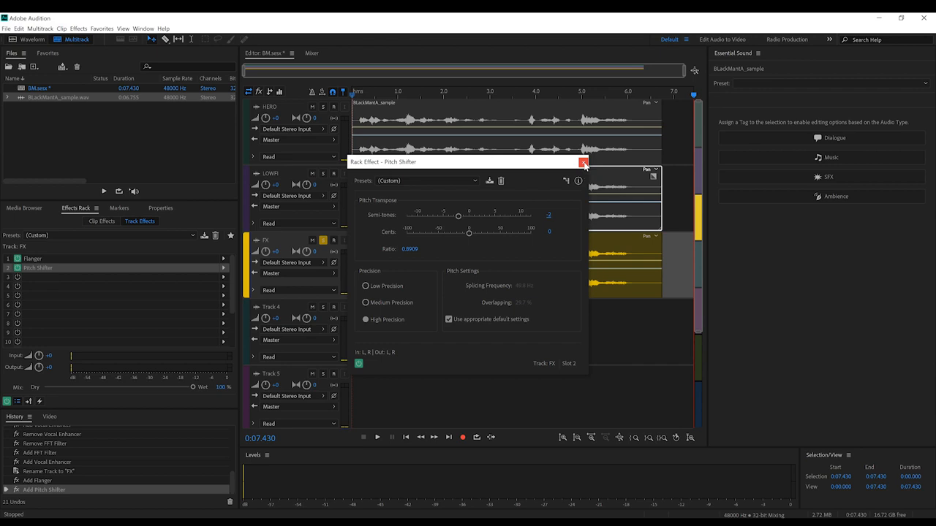
pyautogui.click(583, 161)
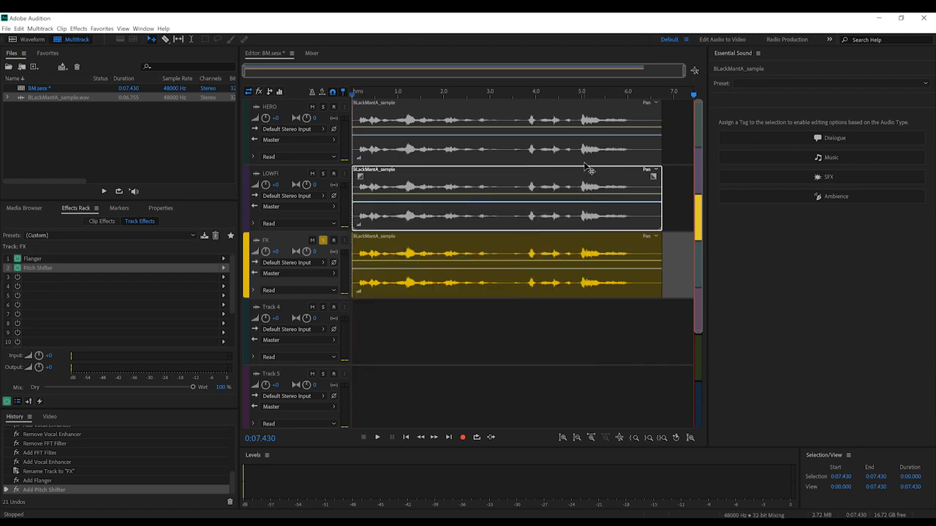
pyautogui.moveTo(221, 285)
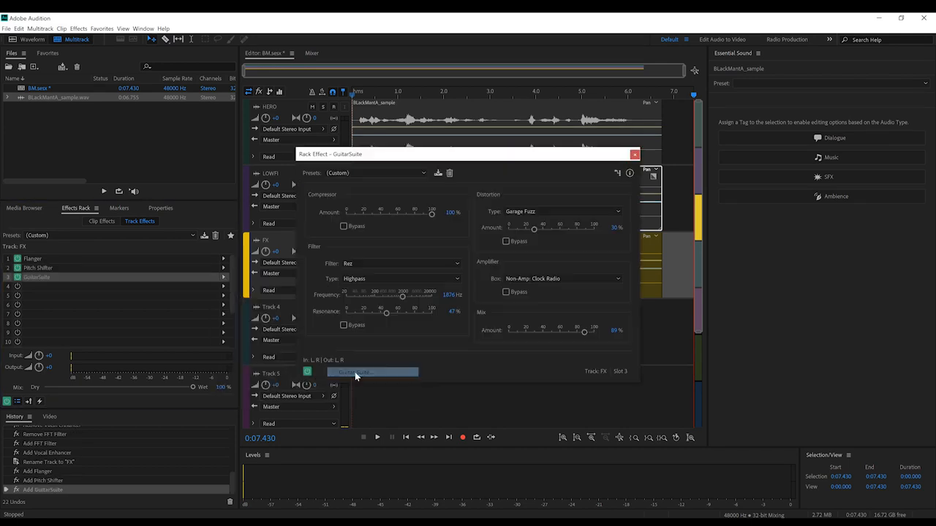
# Reset the GuitarSuite effect on FX to its Default preset and bypass two sections
pyautogui.click(375, 173)
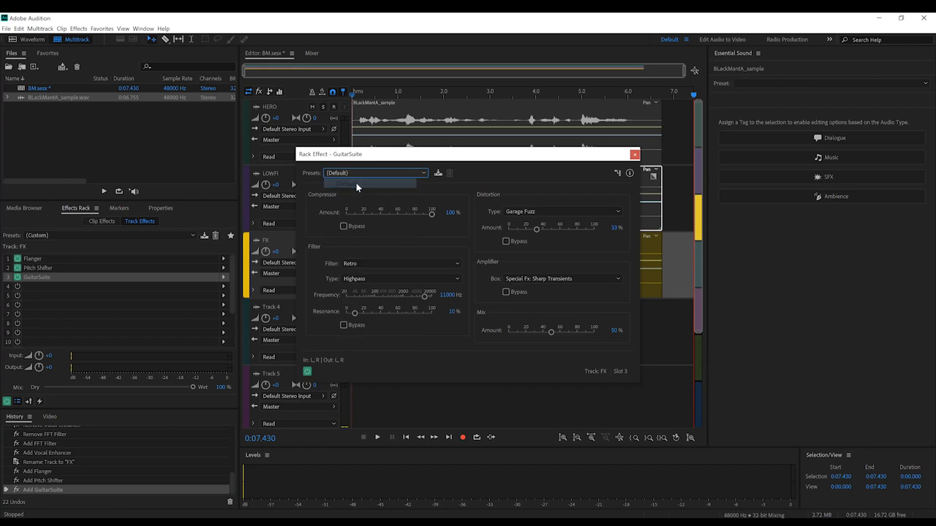
pyautogui.click(344, 225)
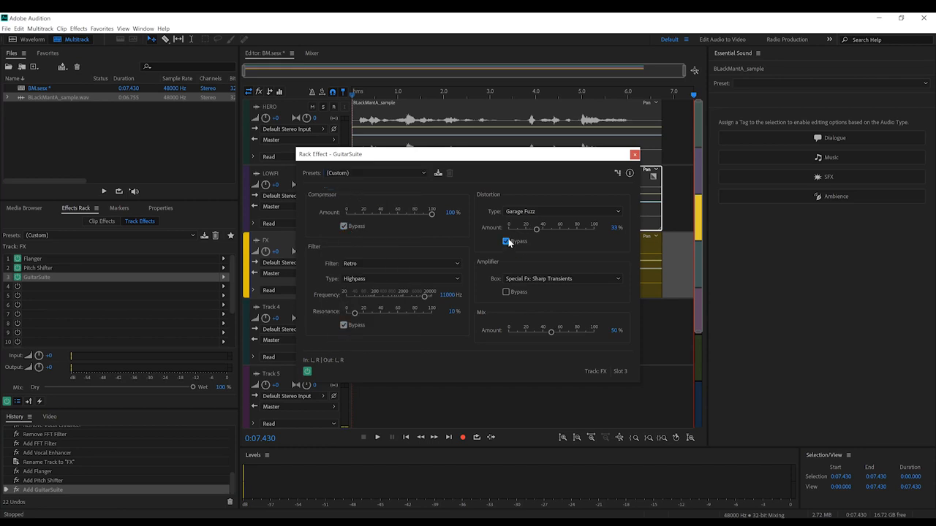
pyautogui.click(506, 241)
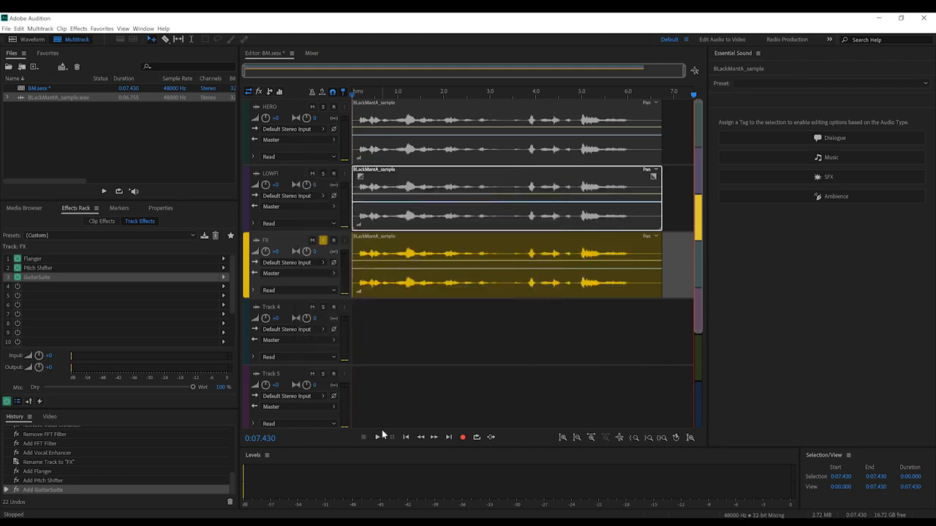
# Play back the full three-track effected mix twice
pyautogui.click(376, 438)
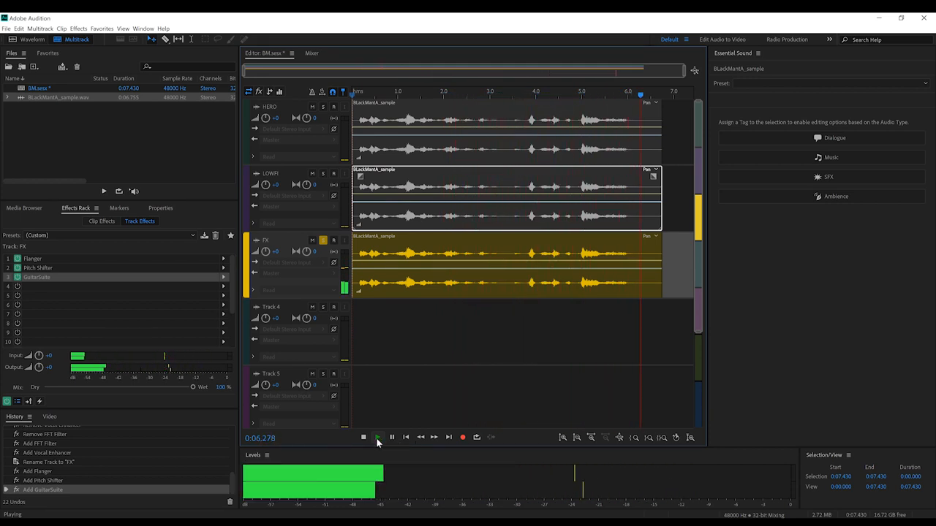
pyautogui.click(363, 437)
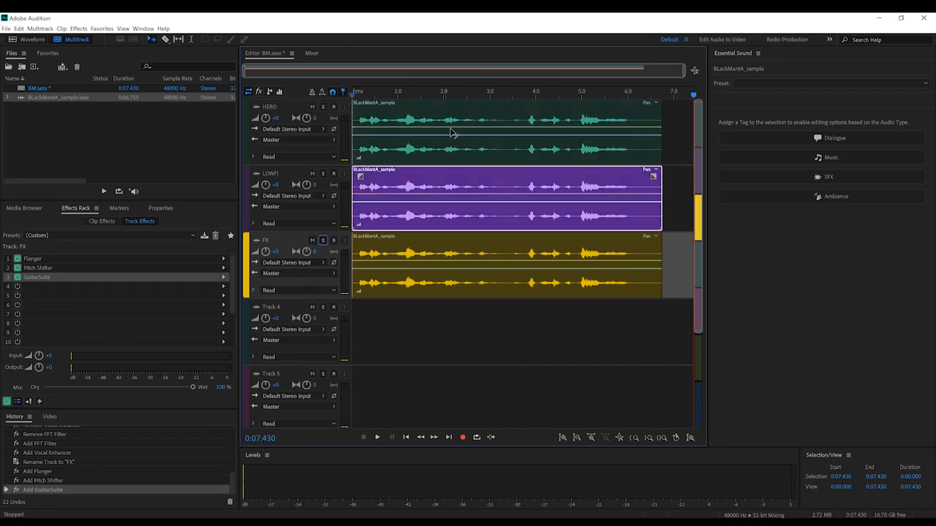
pyautogui.click(377, 438)
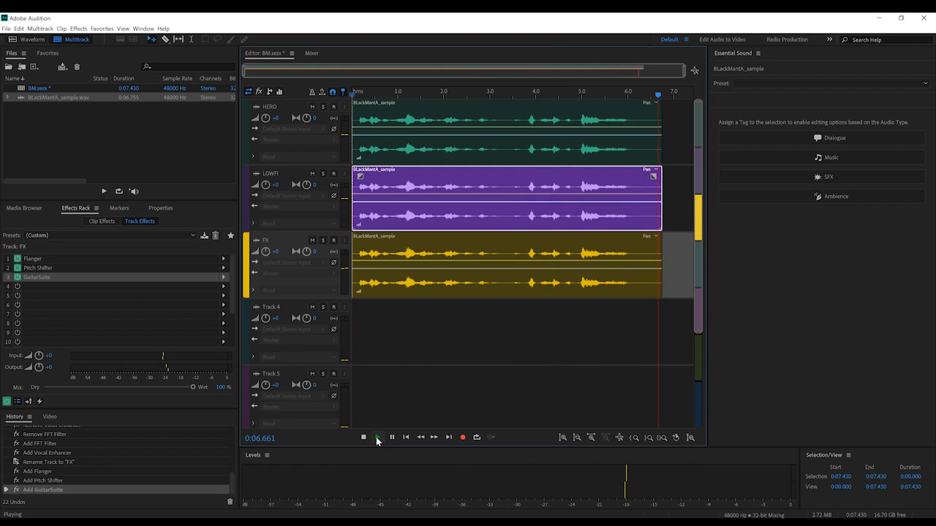
pyautogui.click(374, 437)
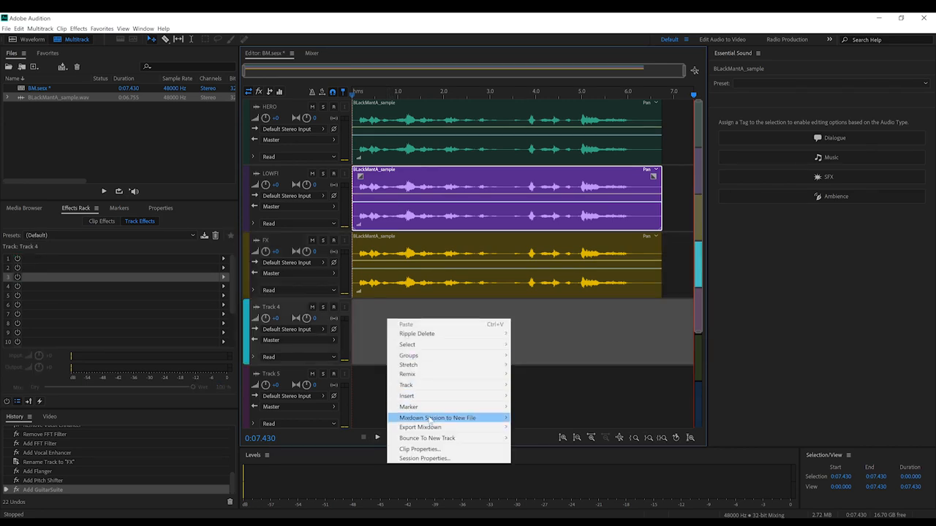
# Mix the whole session down to a new stereo file, BM_mixdown.wav, and play it back
pyautogui.click(434, 419)
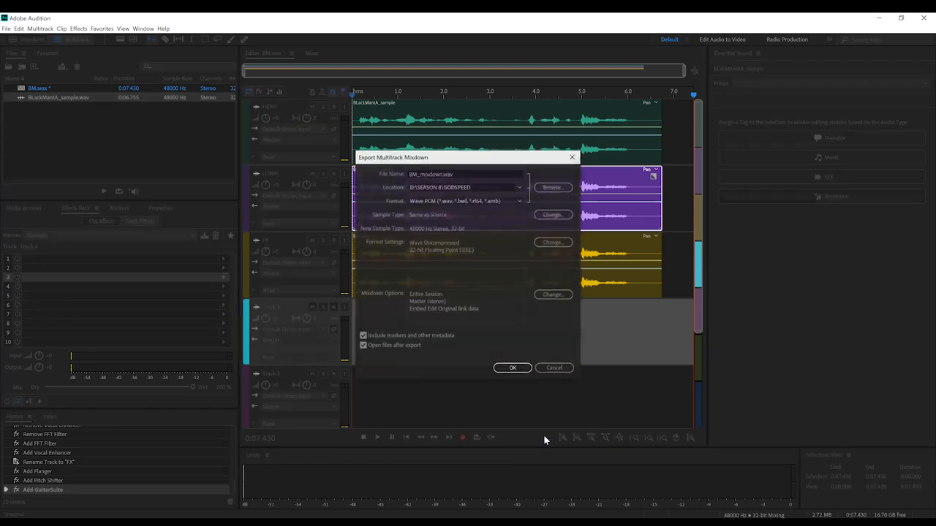
pyautogui.click(512, 369)
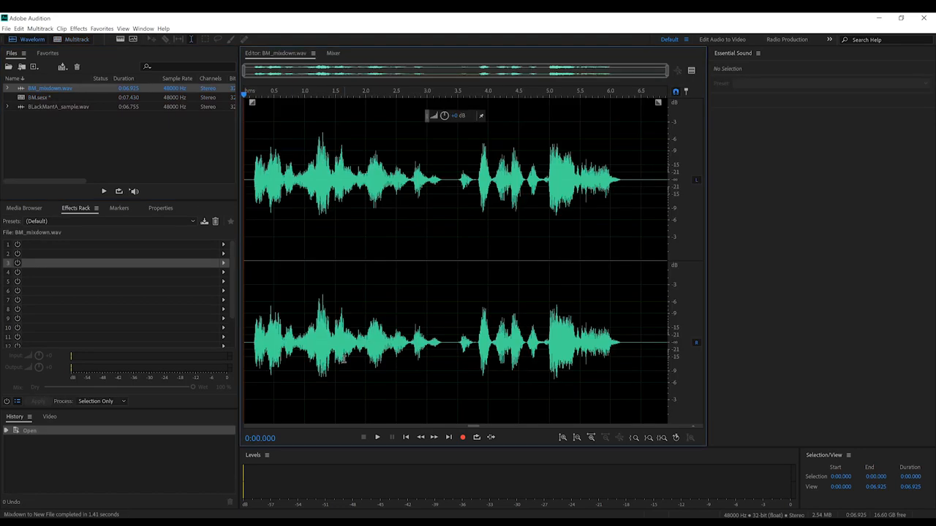
pyautogui.click(378, 437)
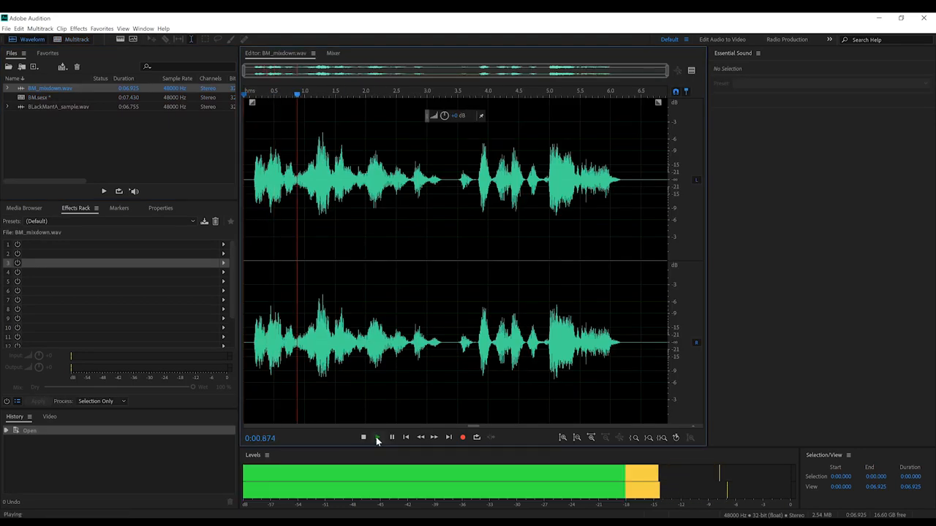